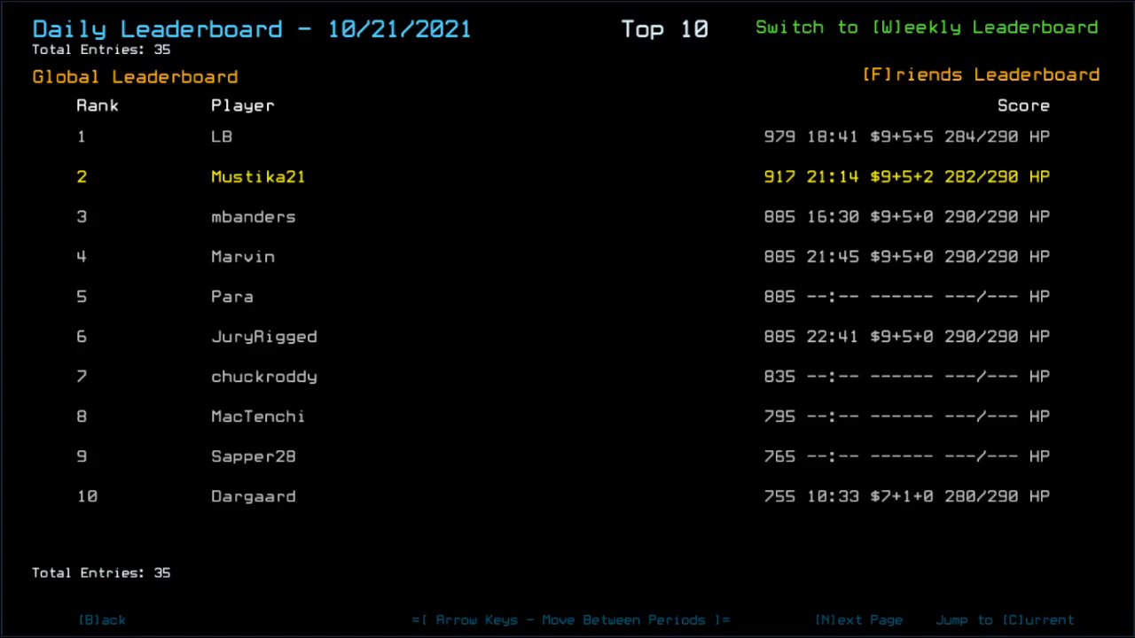
mouse_move(479, 243)
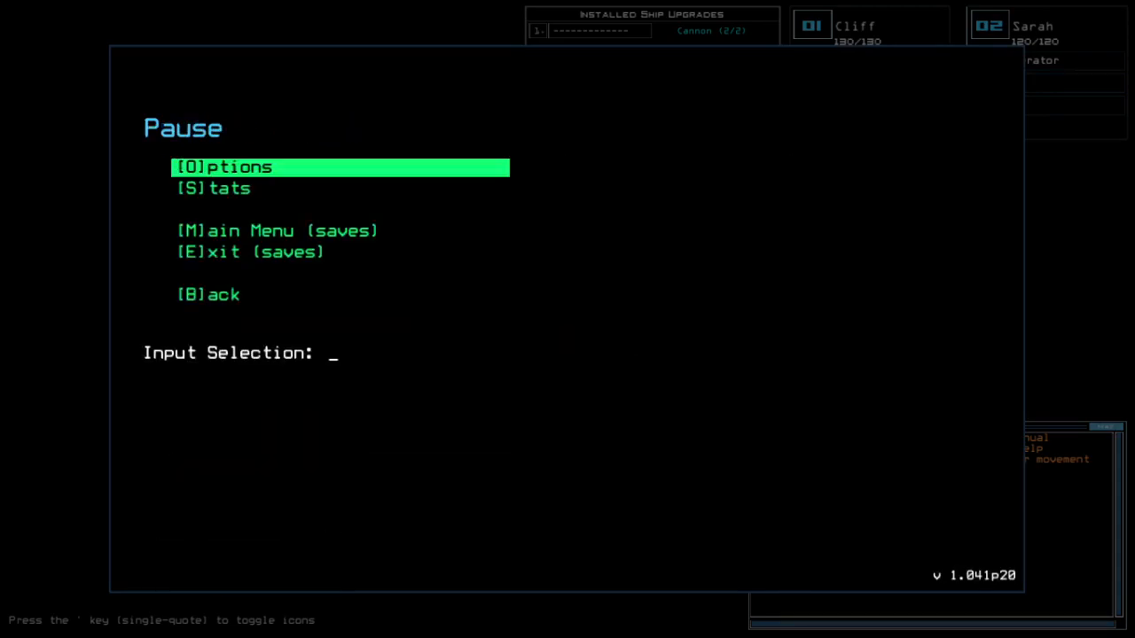
Step: Close the pause menu and resume the mission at the ship overview
key(Escape)
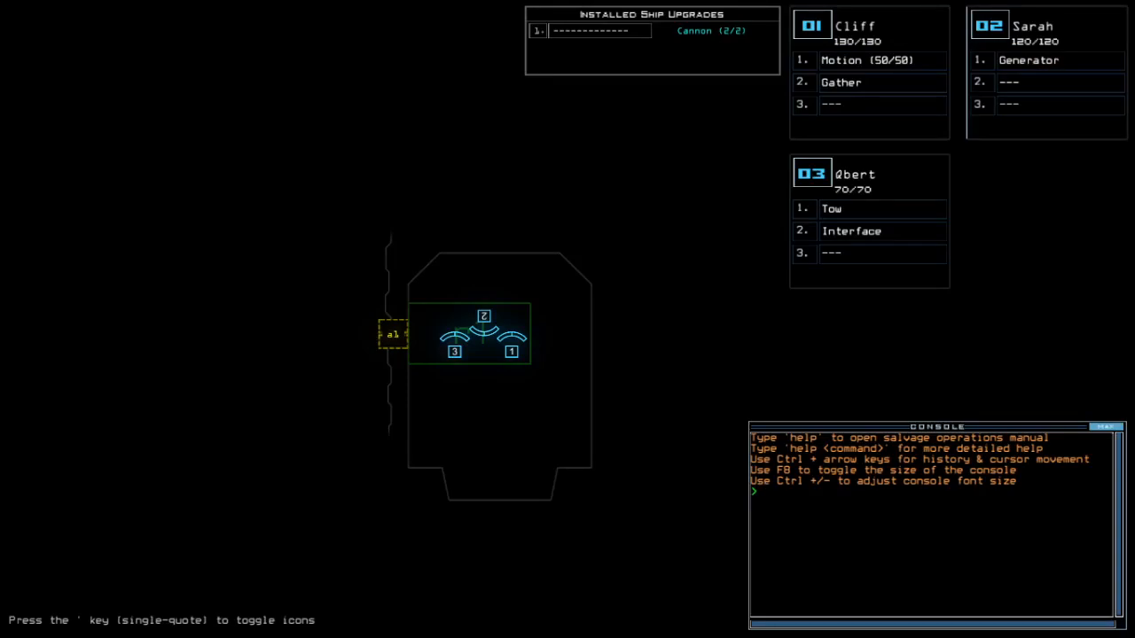
Step: Run alias and status to read the derelict as Military 8 with one infestation
text(alias)
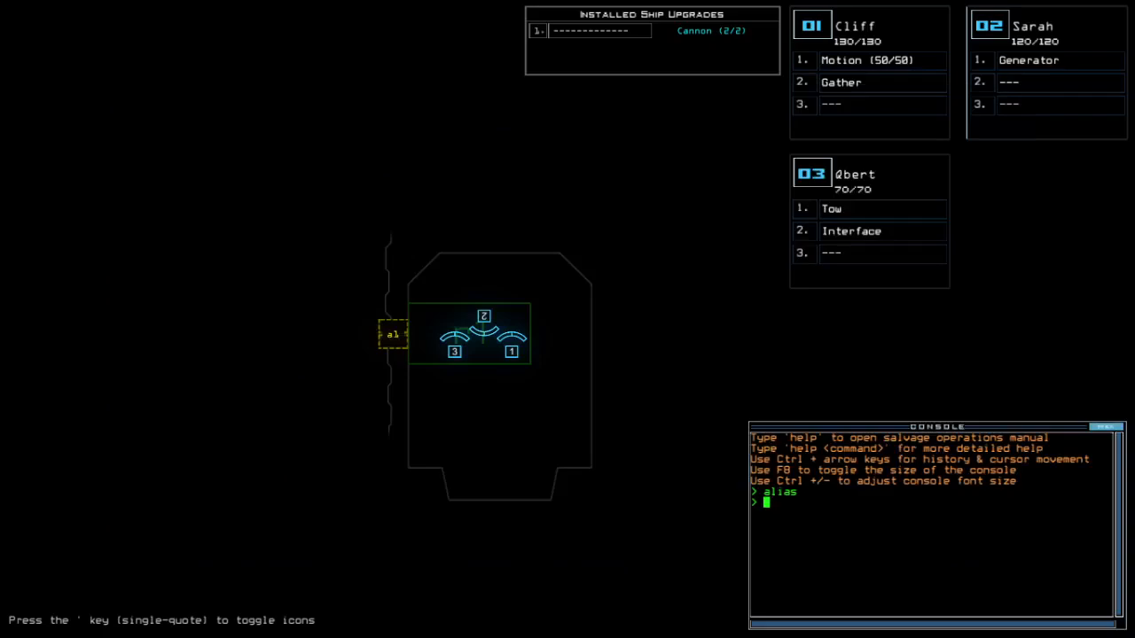
text(status)
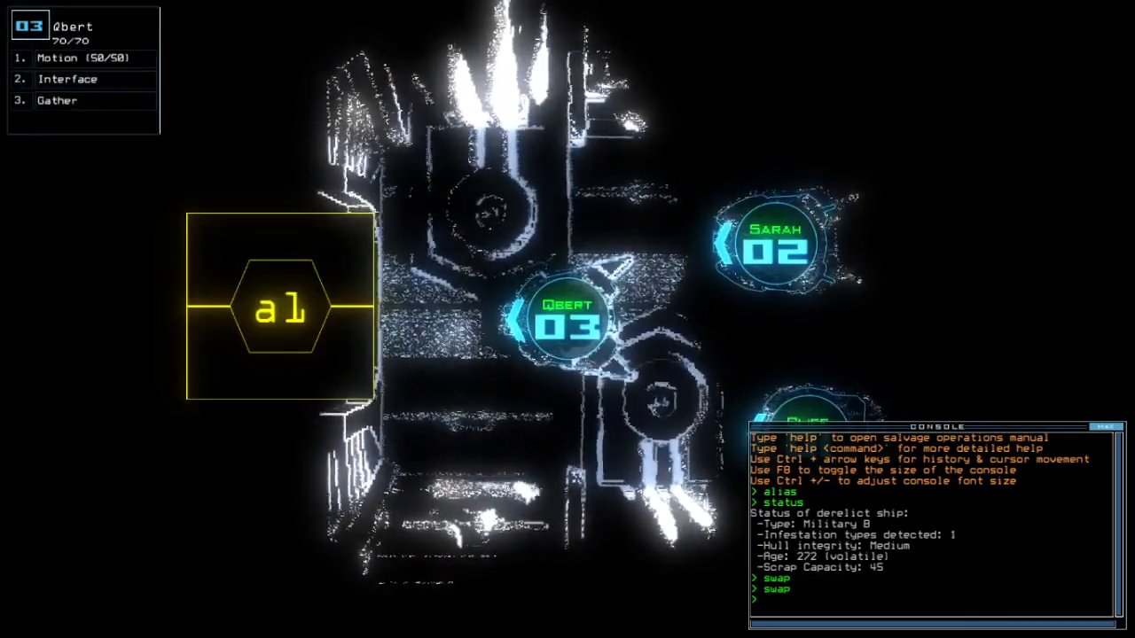
Step: Run go to send the drones into the derelict toward rooms d4, d13, d6 and d12
text(go)
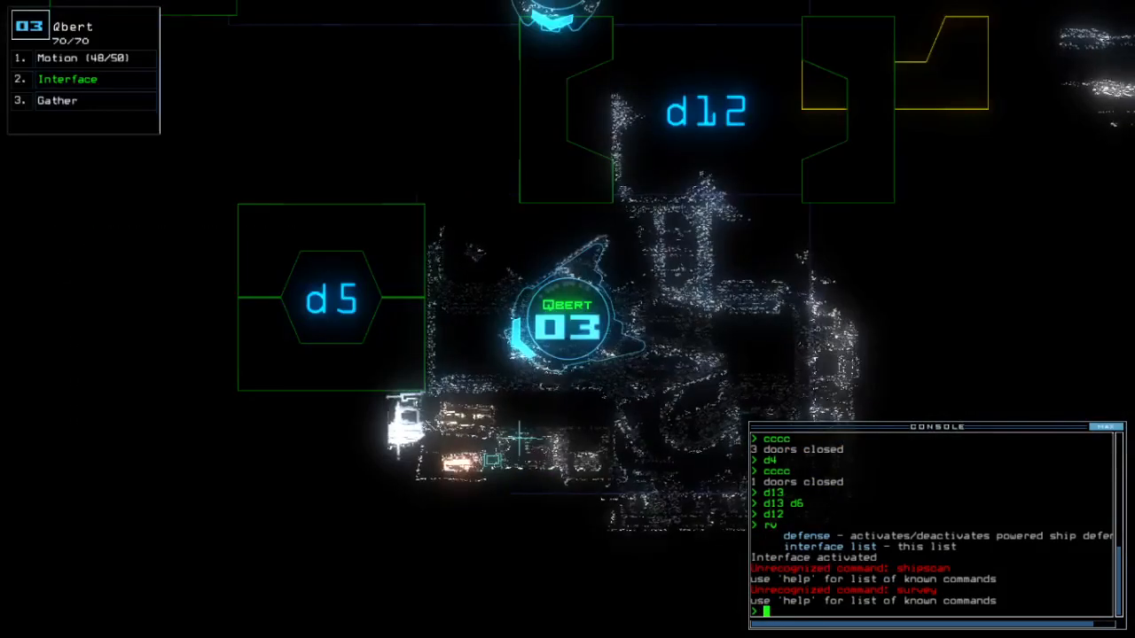
Step: Toggle ship defenses with df and close door d7 while enemies in r8 and r3 are killed
text(df)
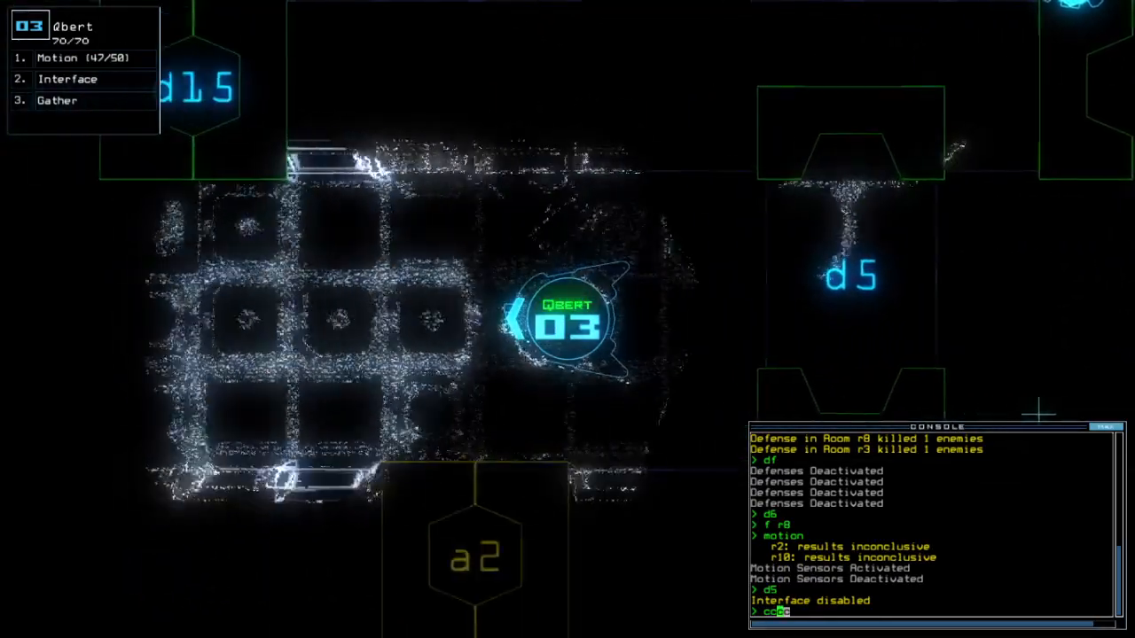
text(ccd7)
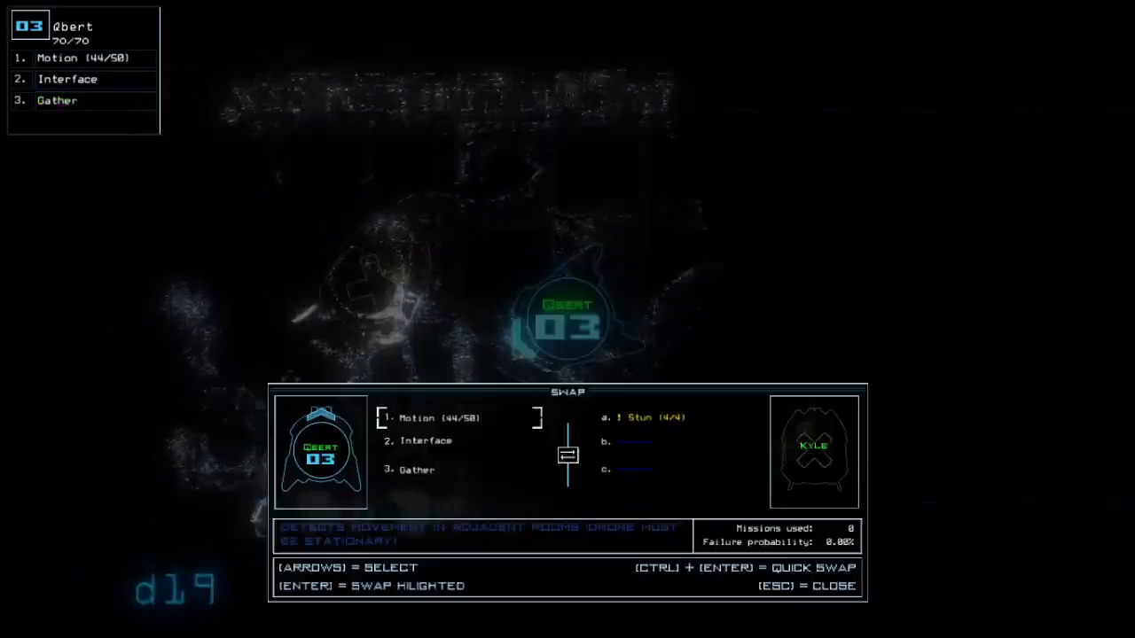
Step: Leave the derelict and accept the final score of 760, ranking 4th on the leaderboard
key(Escape)
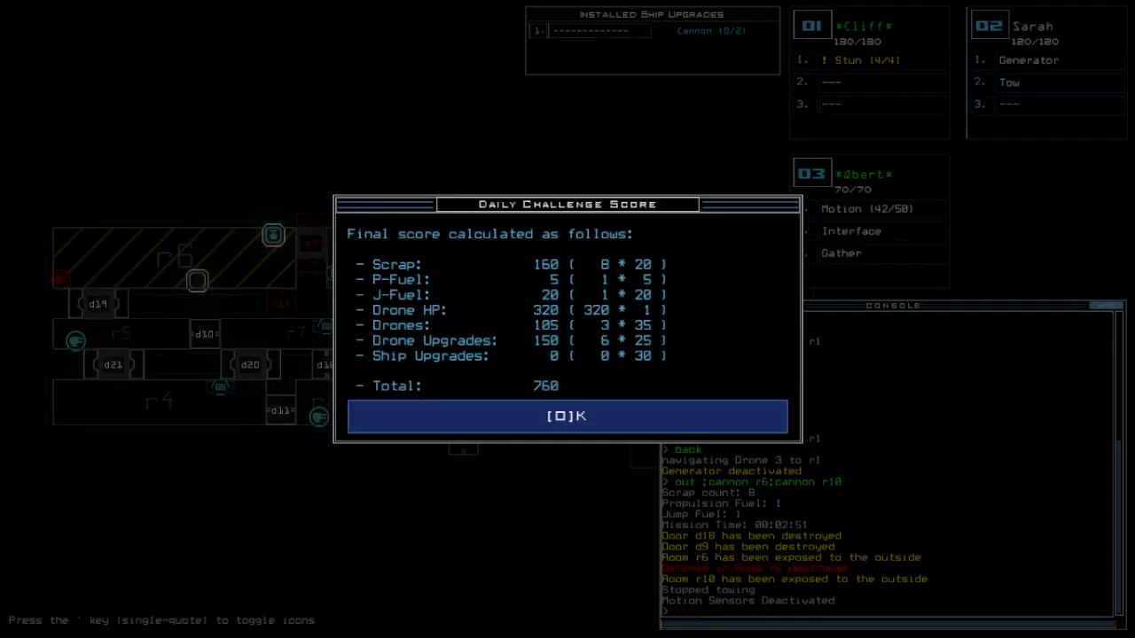
click(567, 416)
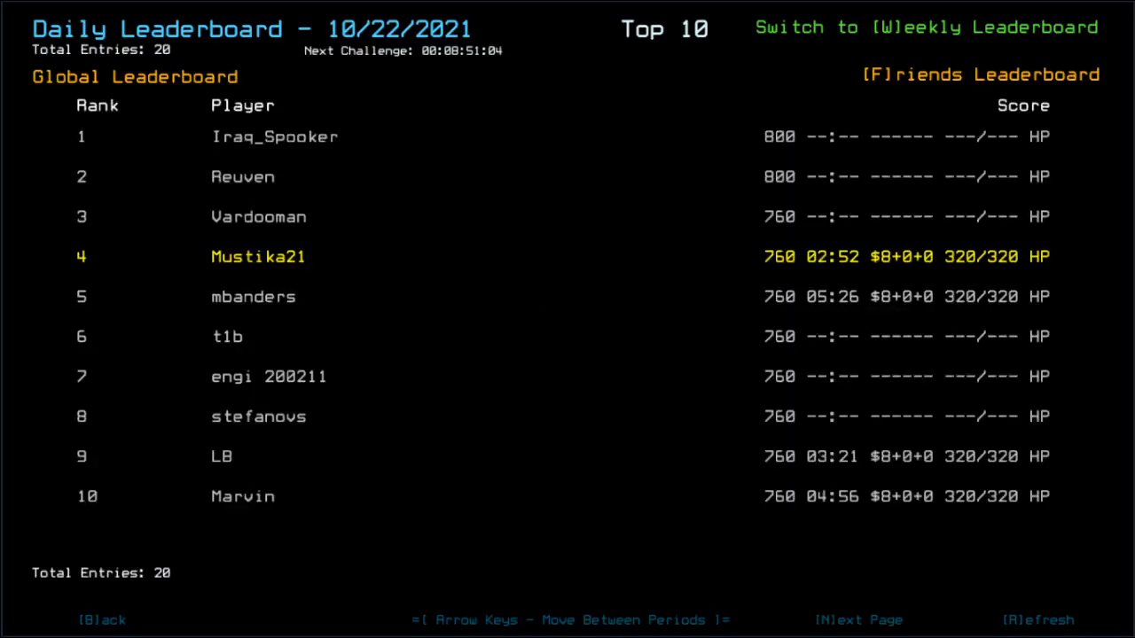